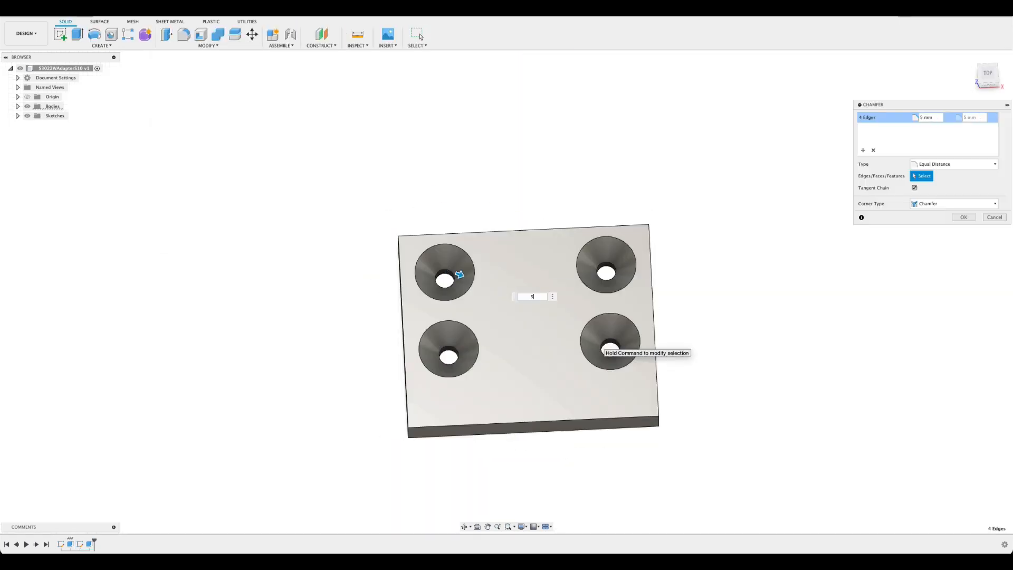
# Apply the equal-distance chamfer to the four selected countersunk hole edges.
pyautogui.click(963, 217)
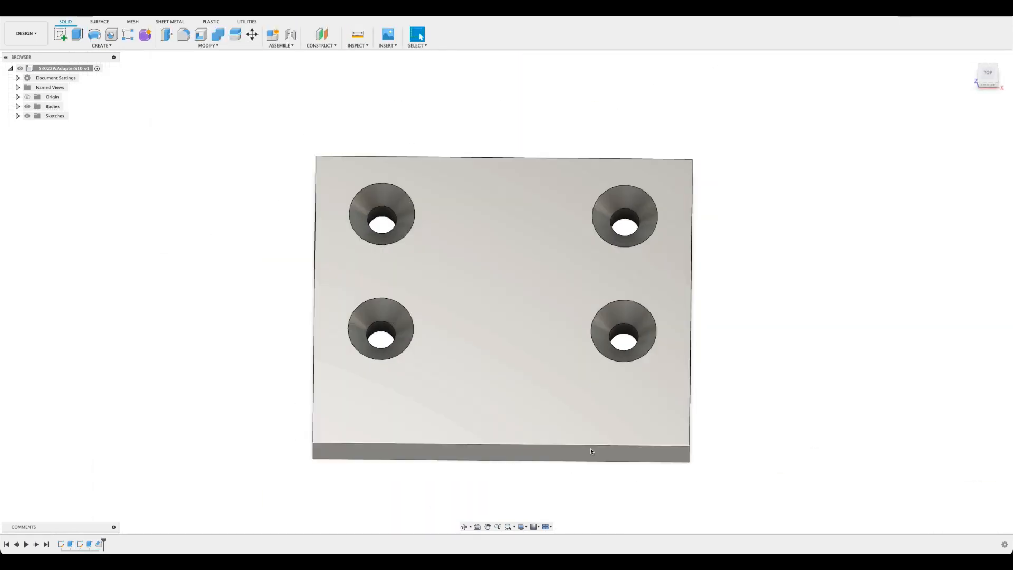